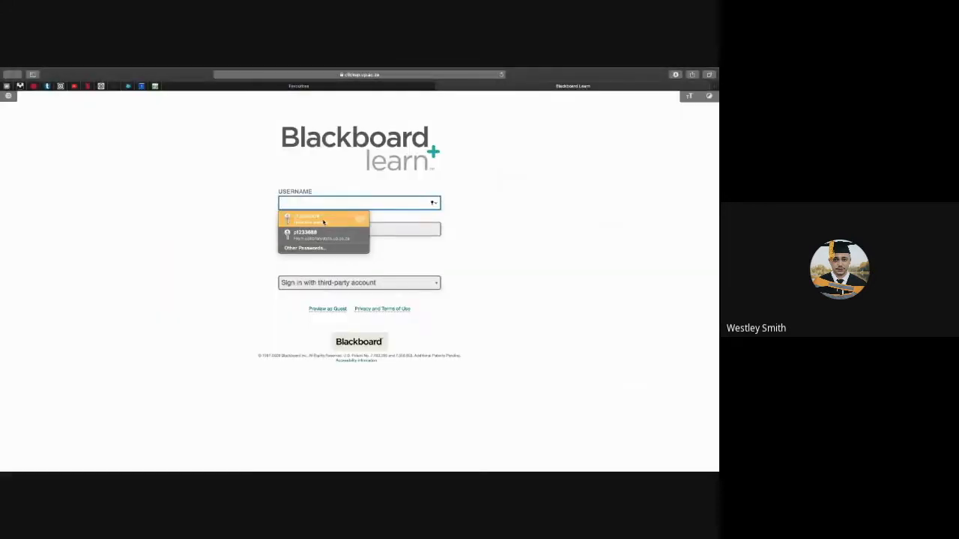
# Sign in to clickUP with the saved username and land on the home page
pyautogui.click(324, 218)
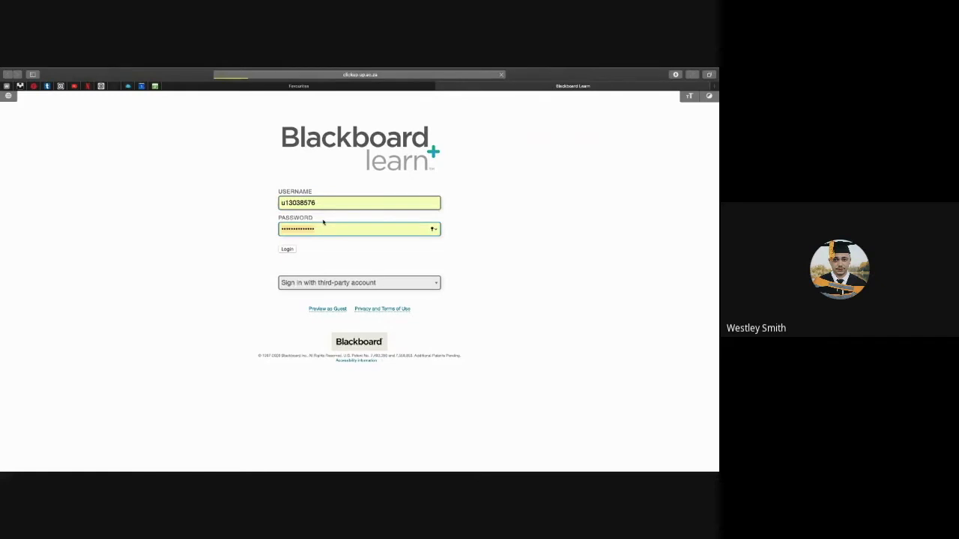
pyautogui.click(288, 248)
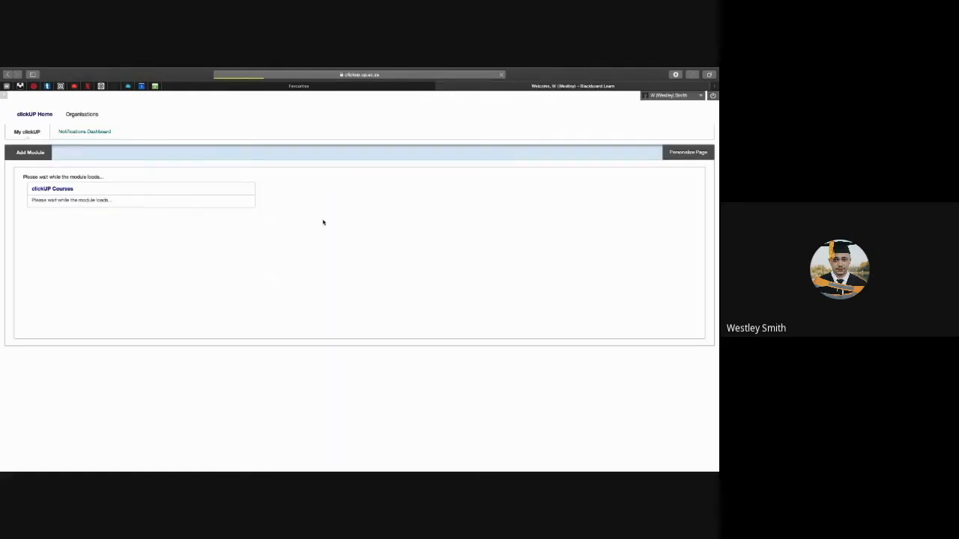
pyautogui.click(84, 131)
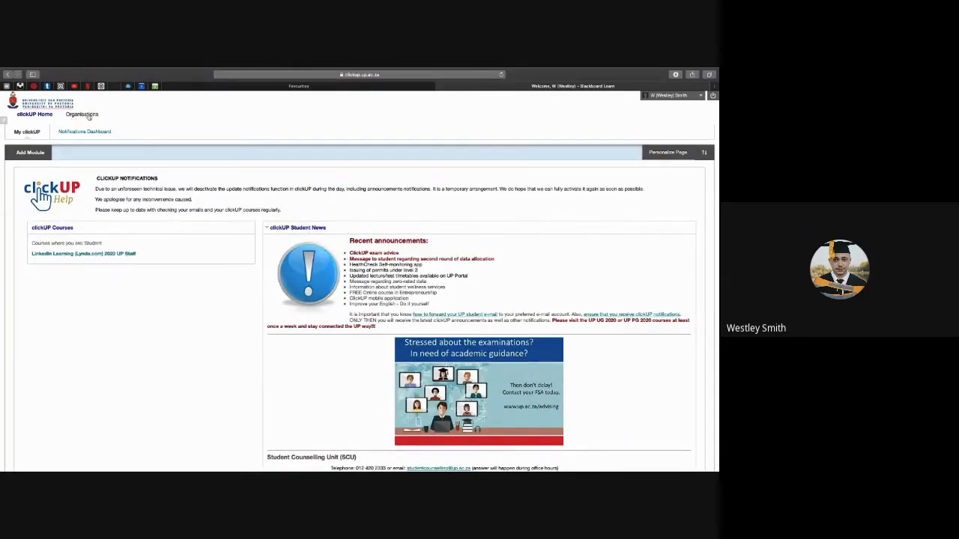
# Search the Organizations catalogue for 'Support' to list the Graduate Research Writing Support entries
pyautogui.click(80, 114)
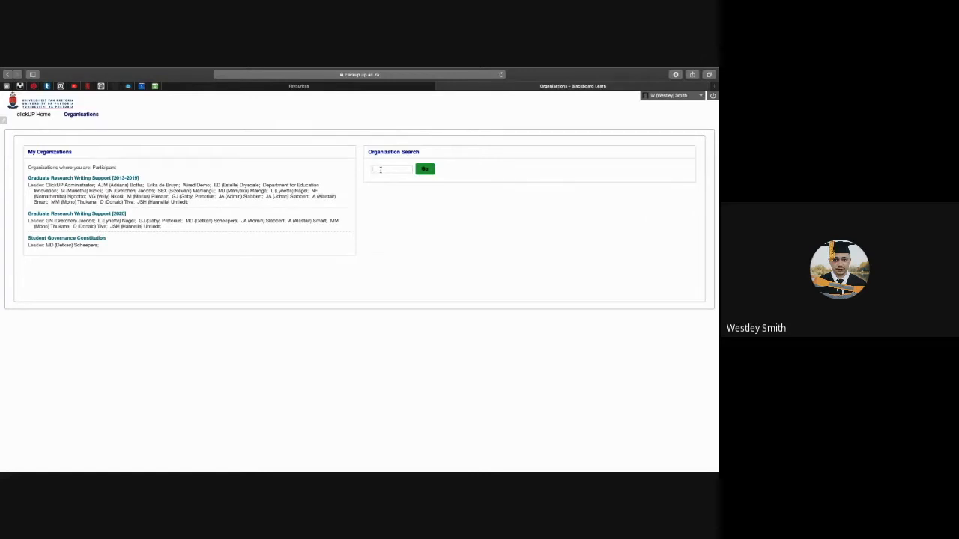
pyautogui.write('Support')
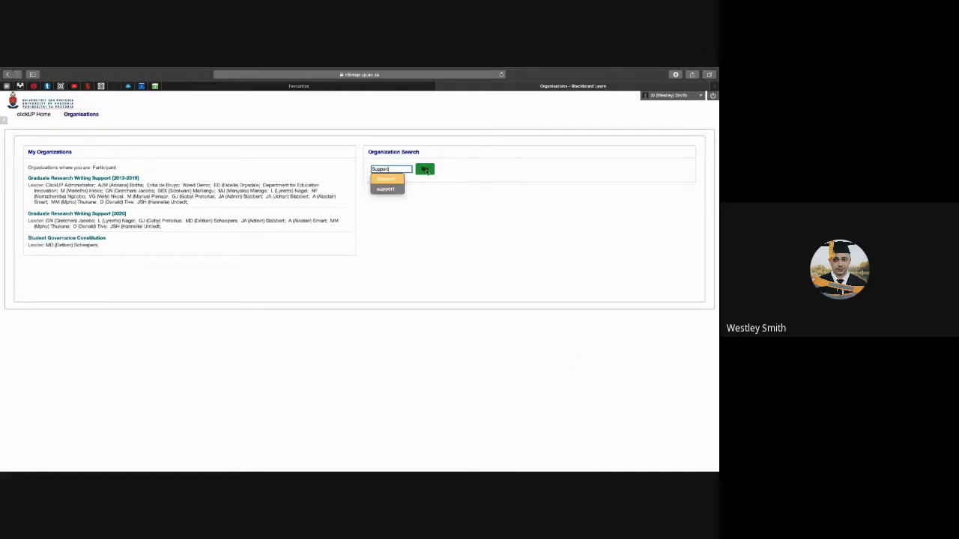
pyautogui.click(425, 169)
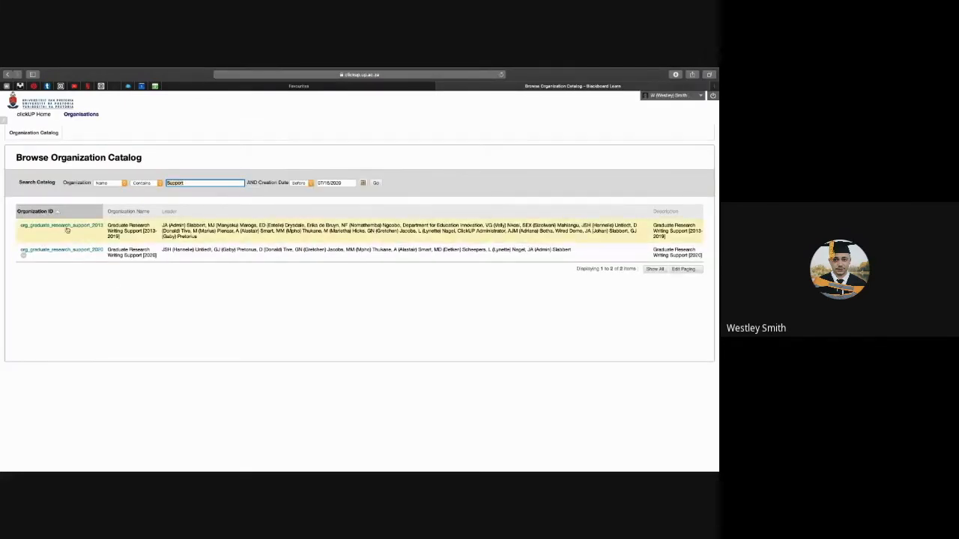
pyautogui.moveTo(61, 228)
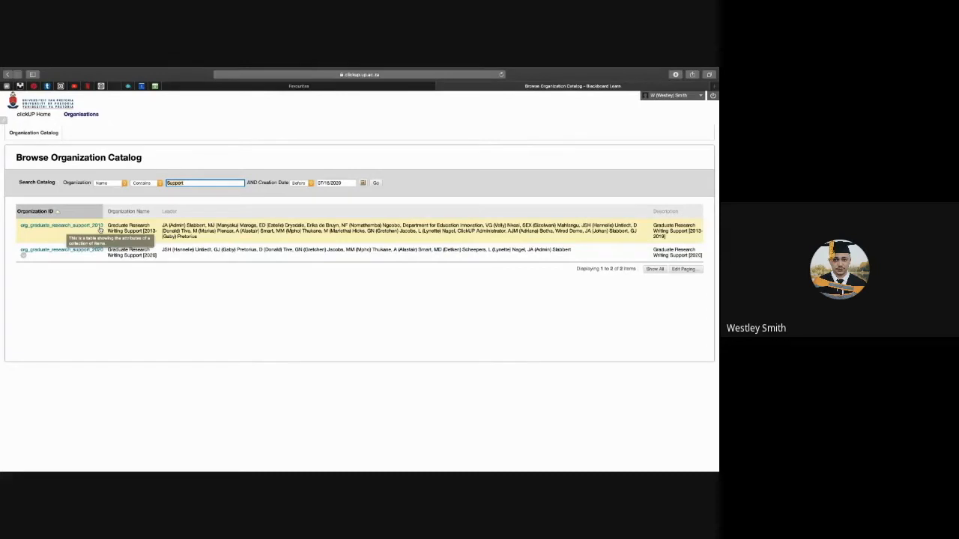
pyautogui.moveTo(24, 255)
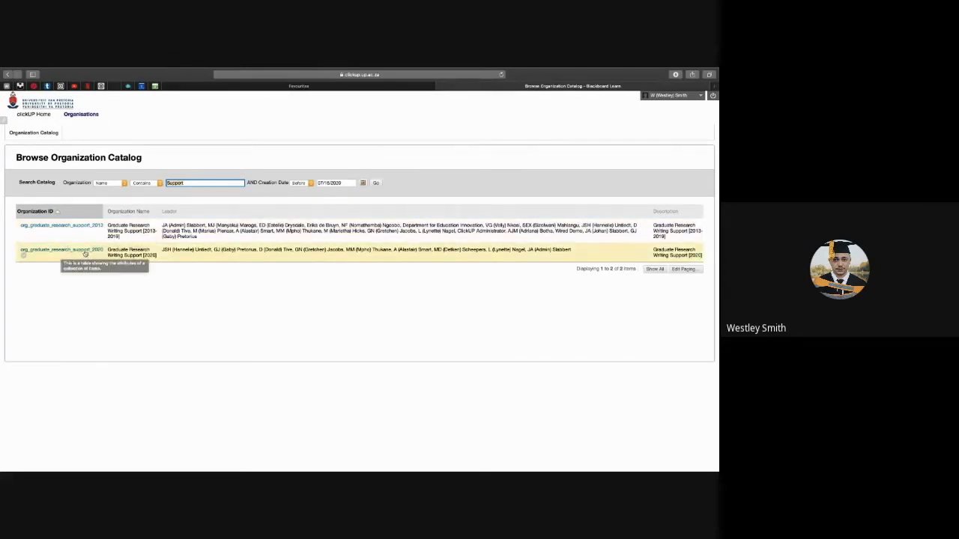
# Enter the 2020 Graduate Research Writing Support organisation from the catalogue results
pyautogui.click(60, 249)
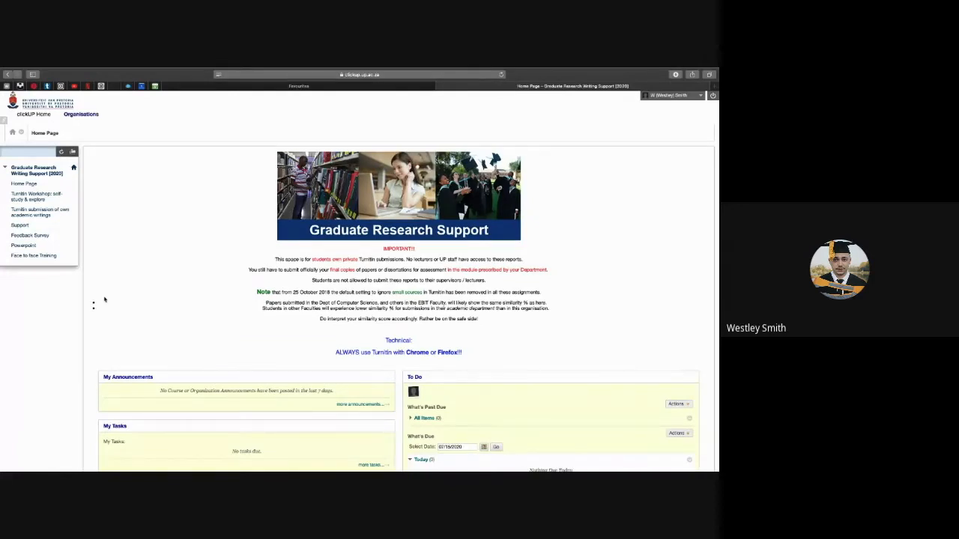
pyautogui.moveTo(3, 269)
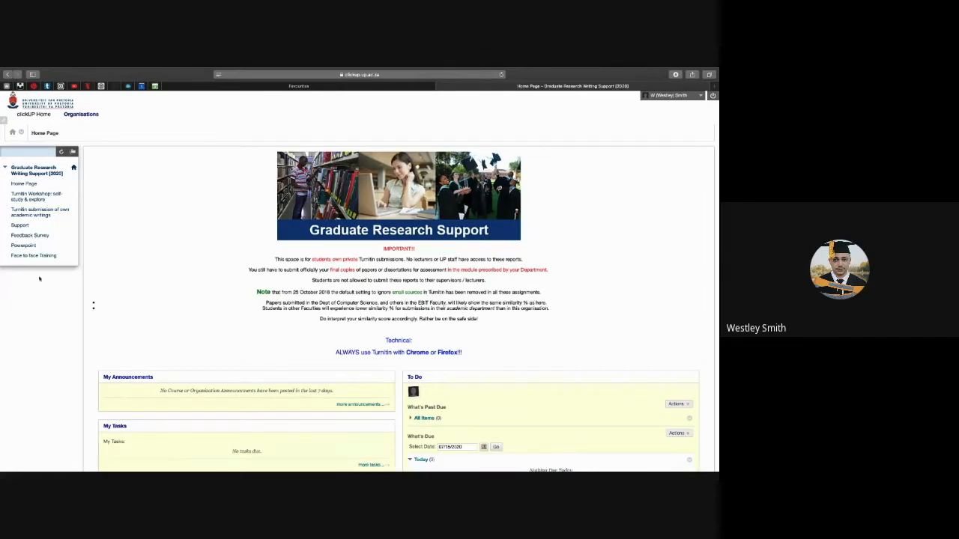
pyautogui.moveTo(75, 276)
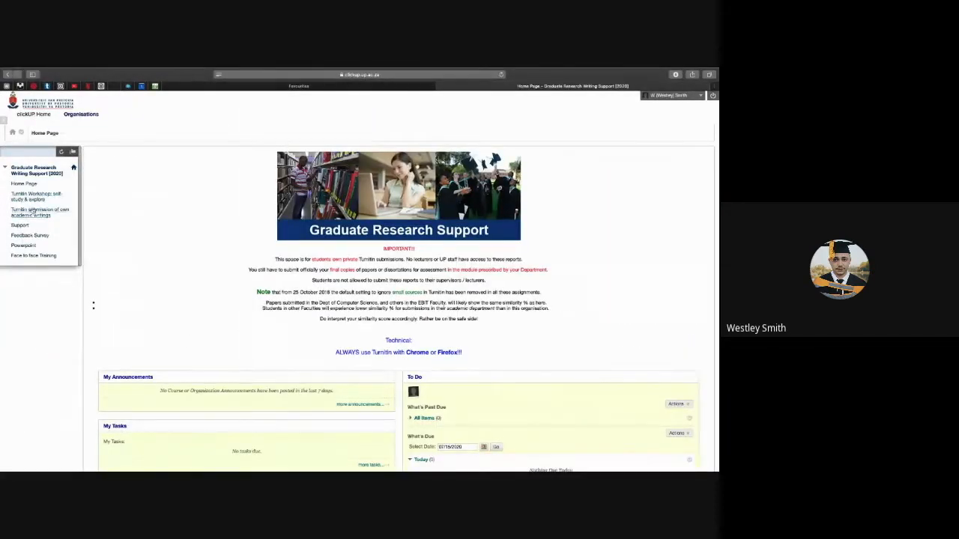
pyautogui.moveTo(39, 213)
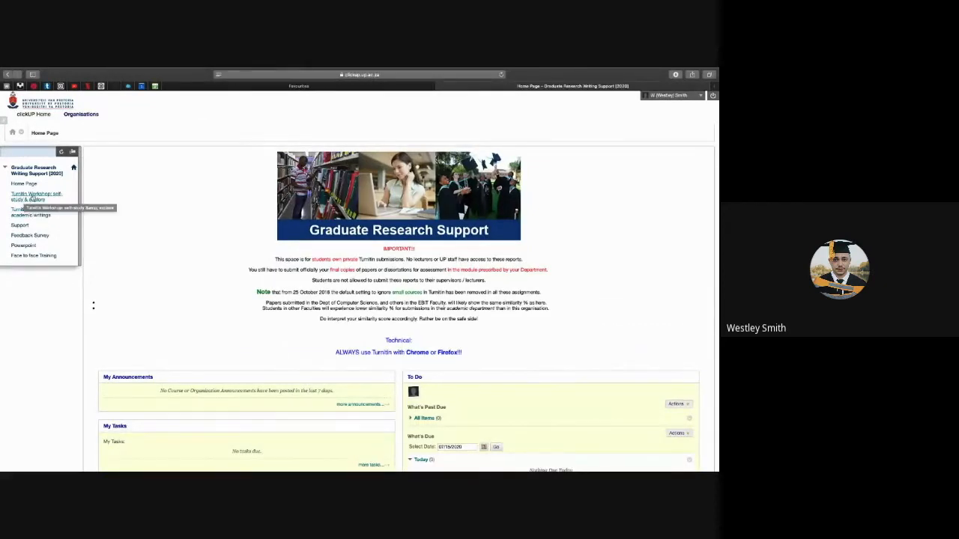
pyautogui.moveTo(30, 207)
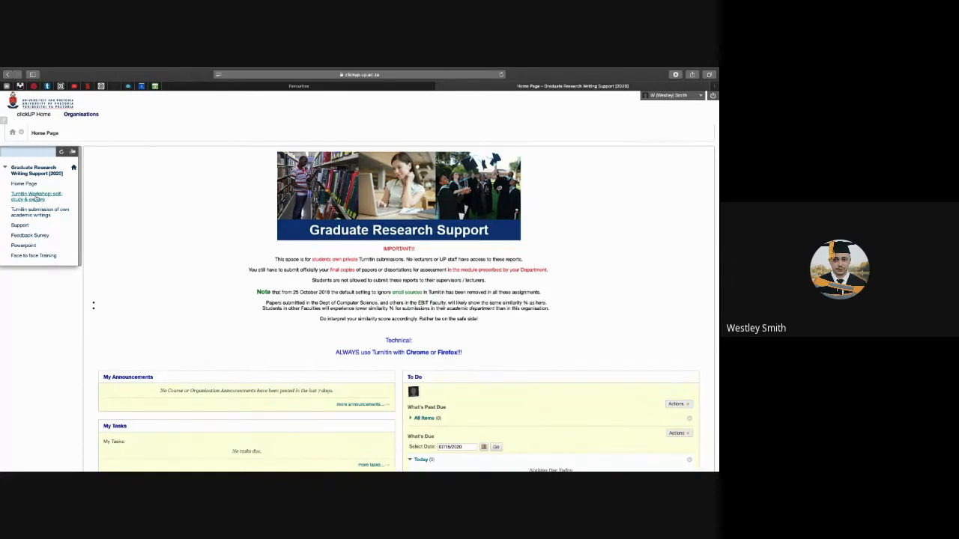
# Go to the Turnitin Workshop: self-study & explore area from the left course menu
pyautogui.click(36, 196)
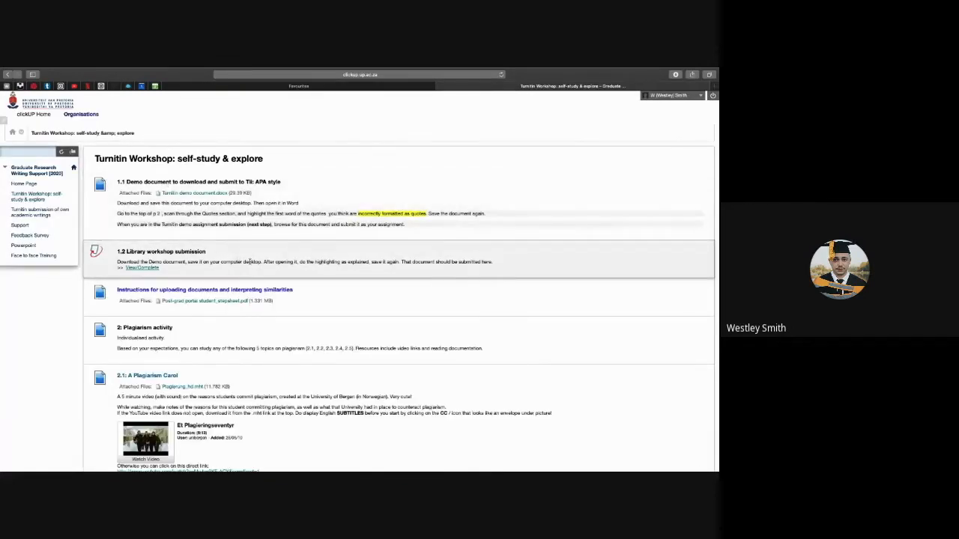
pyautogui.scroll(-3)
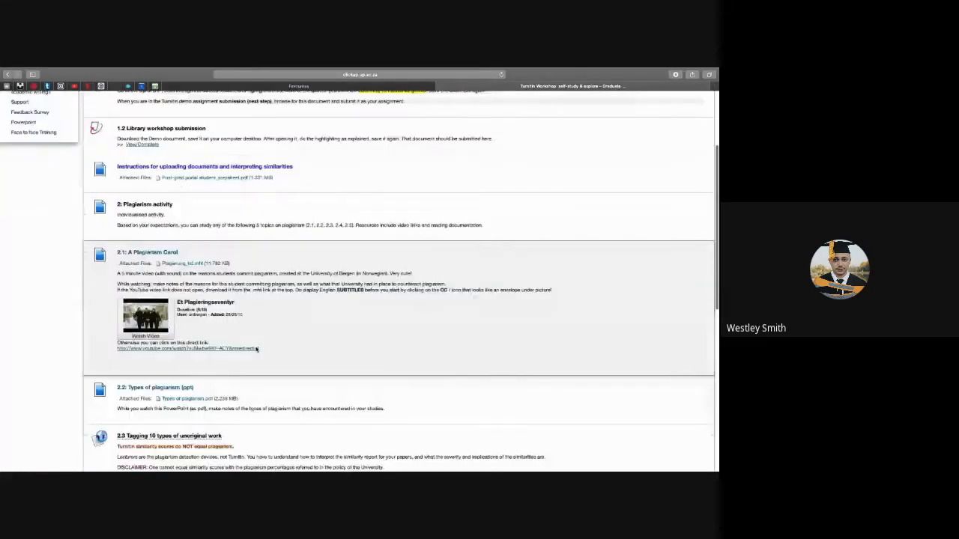
pyautogui.scroll(3)
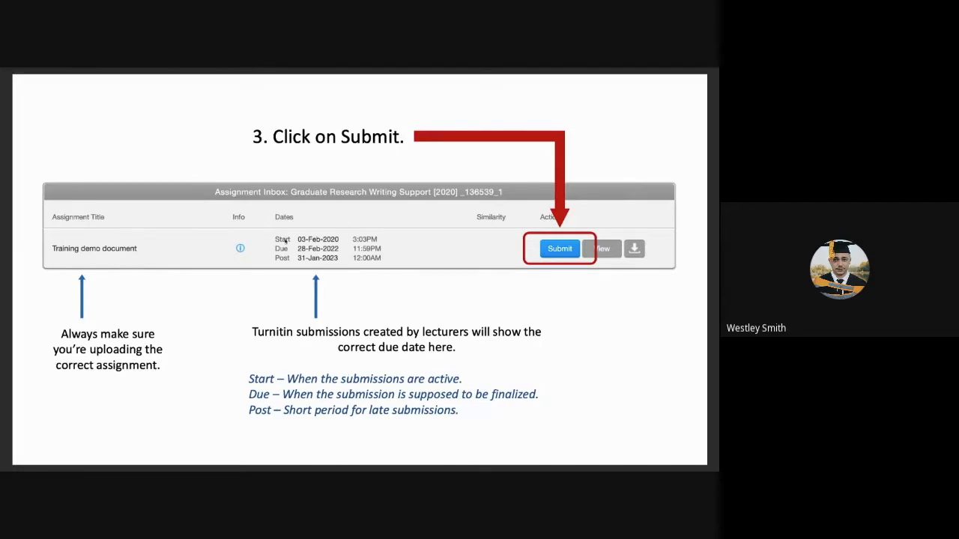
pyautogui.moveTo(368, 261)
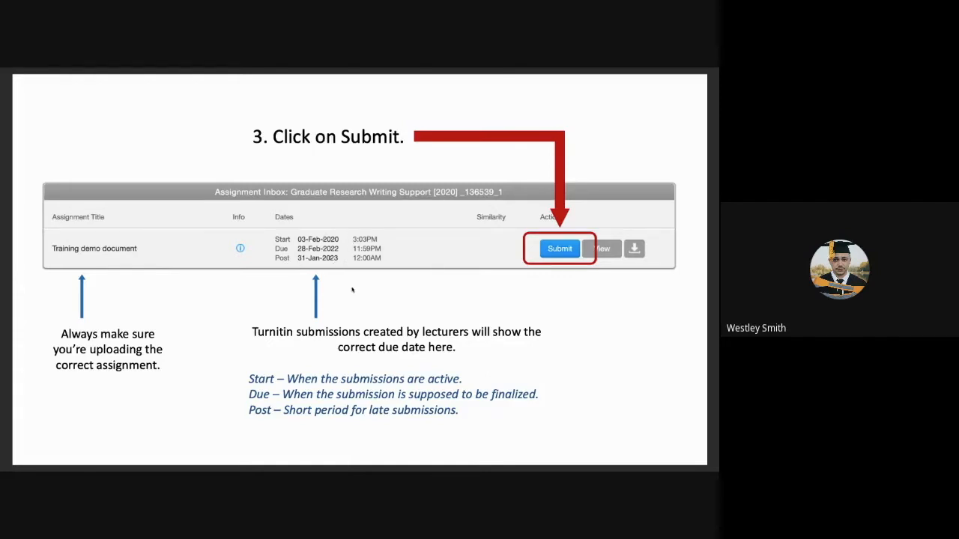
pyautogui.moveTo(360, 286)
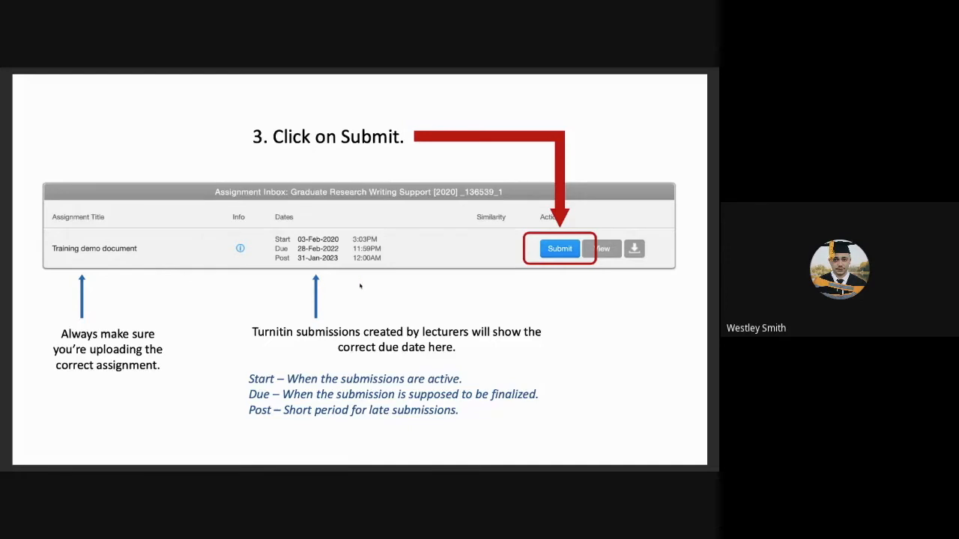
pyautogui.moveTo(318, 288)
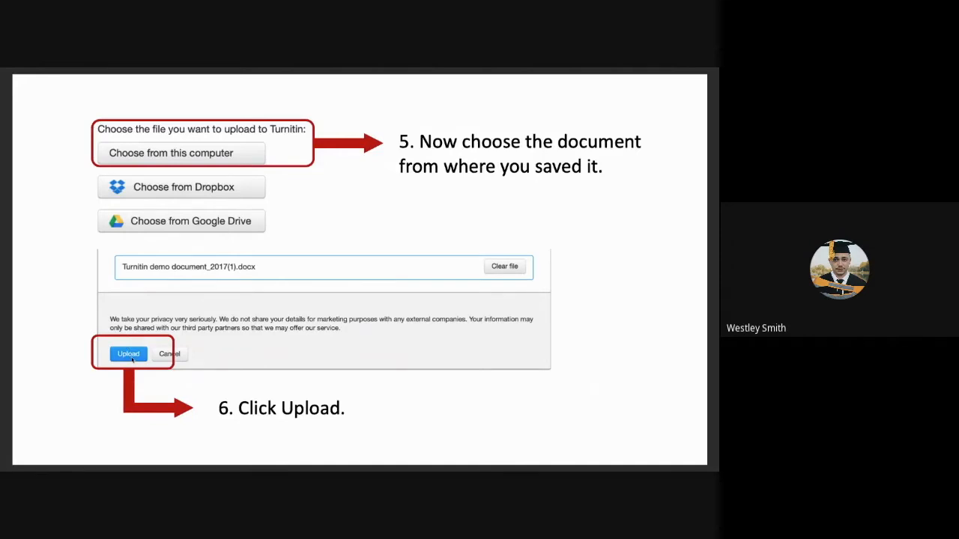
pyautogui.scroll(3)
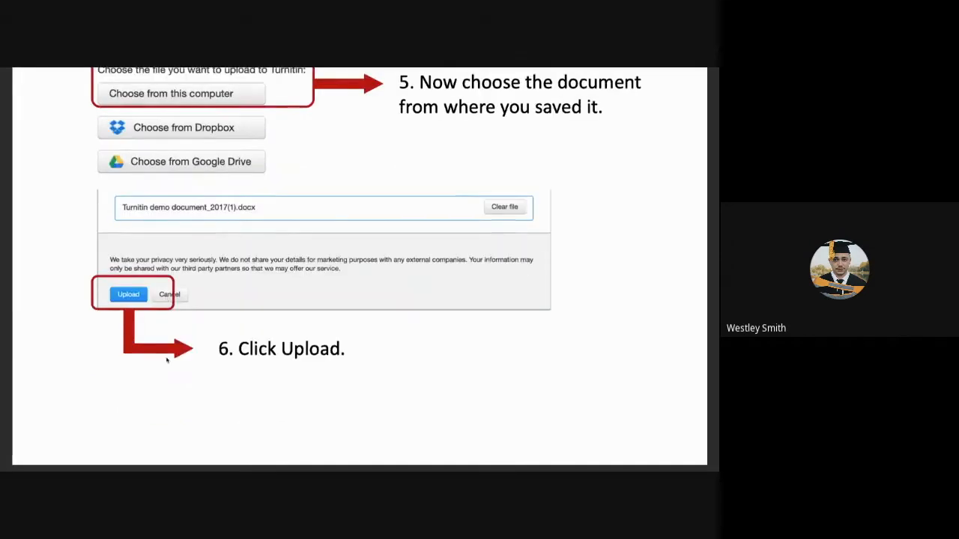
pyautogui.click(129, 294)
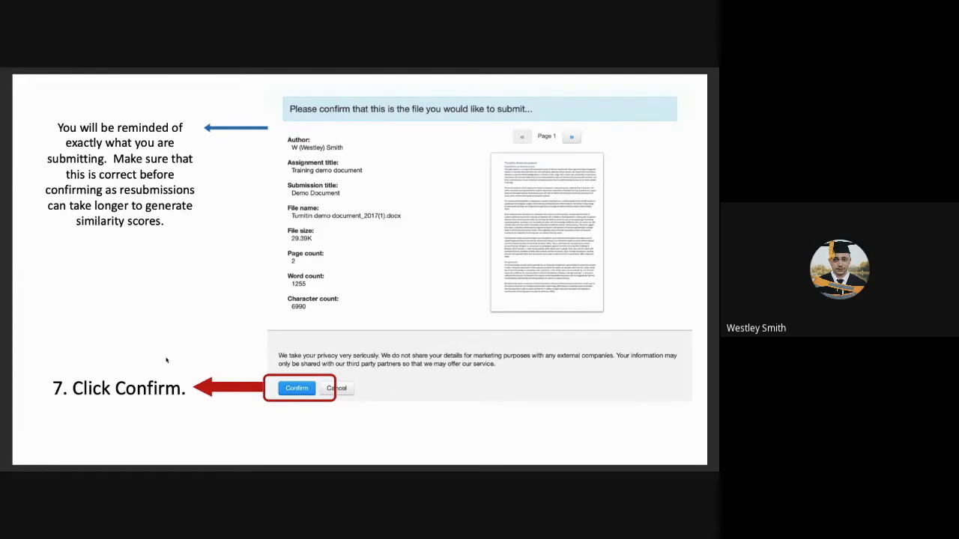
pyautogui.moveTo(277, 277)
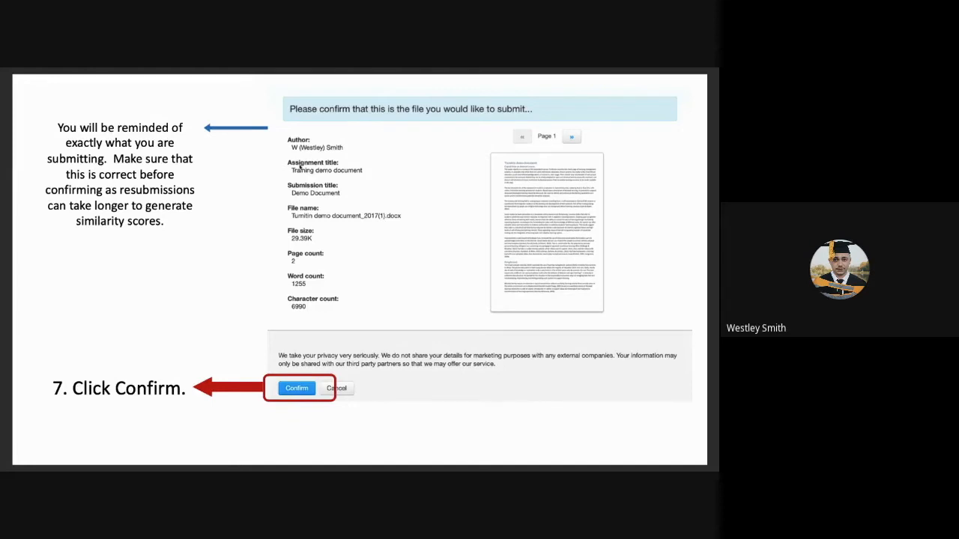
pyautogui.moveTo(479, 318)
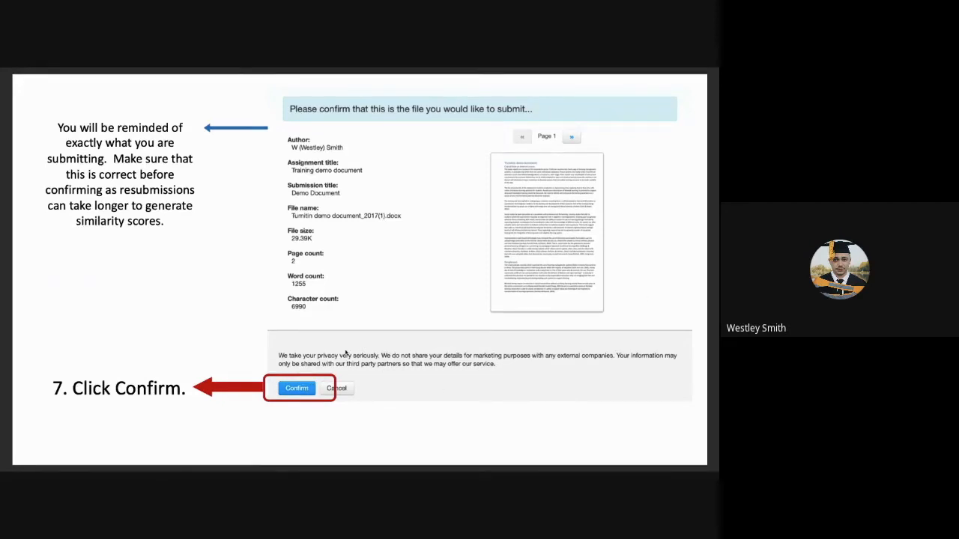
# Advance the shared slideshow to the digital receipt slide confirming submission
pyautogui.click(297, 388)
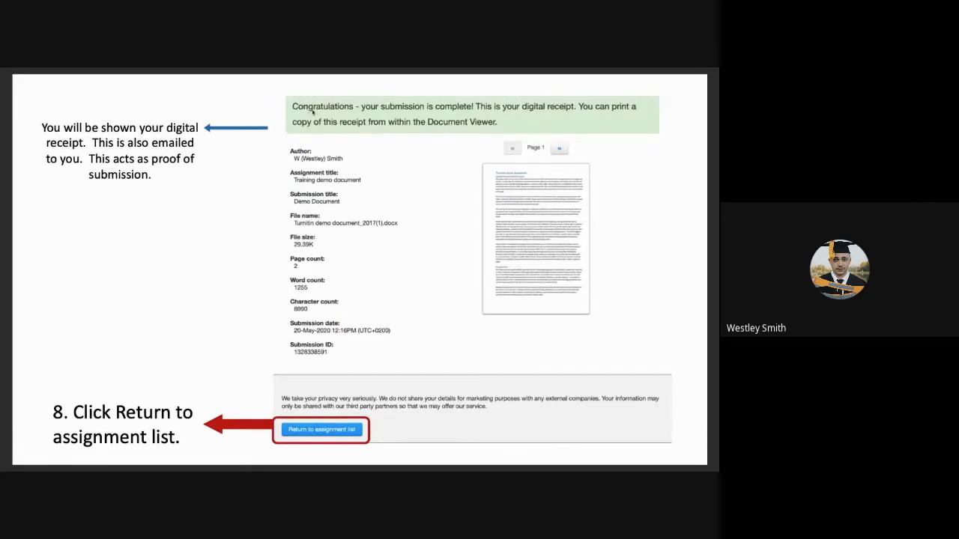
pyautogui.moveTo(408, 150)
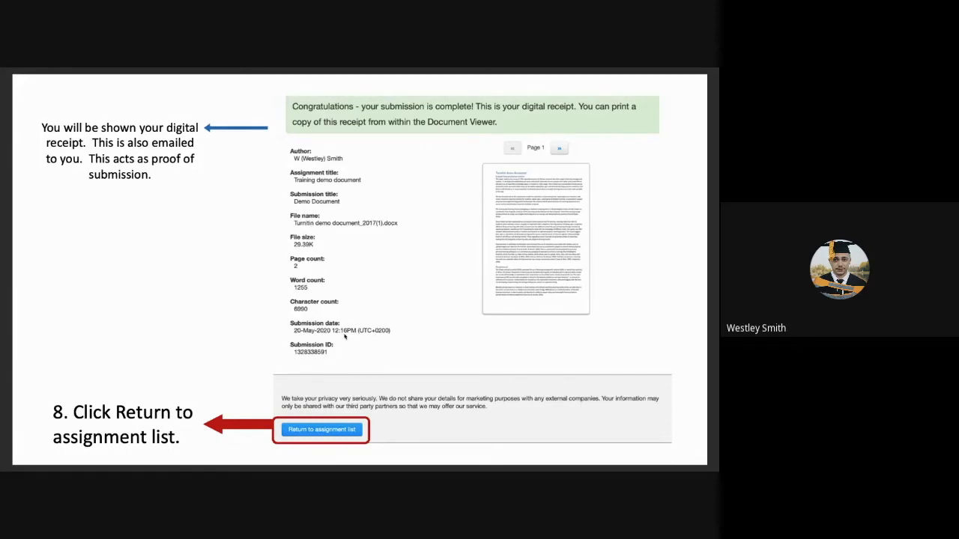
pyautogui.moveTo(405, 348)
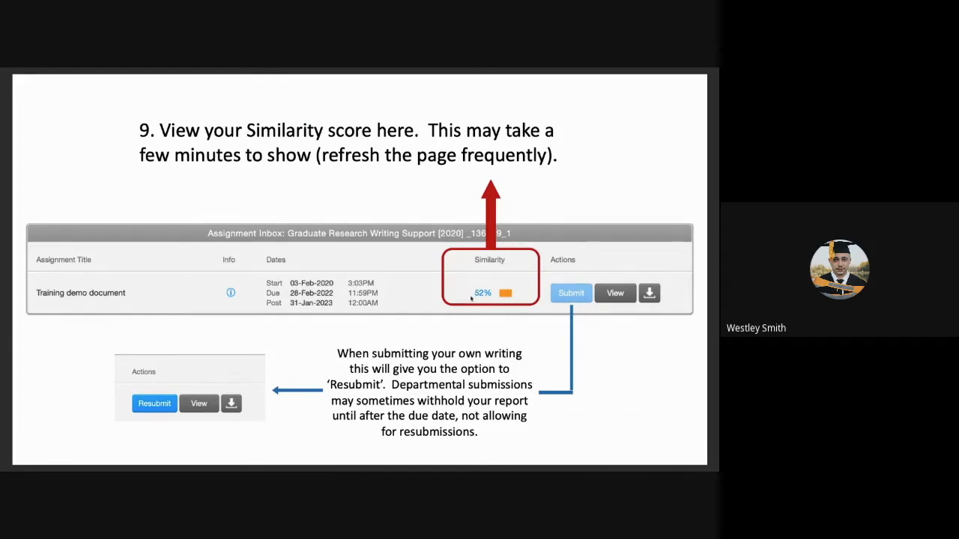
pyautogui.moveTo(516, 308)
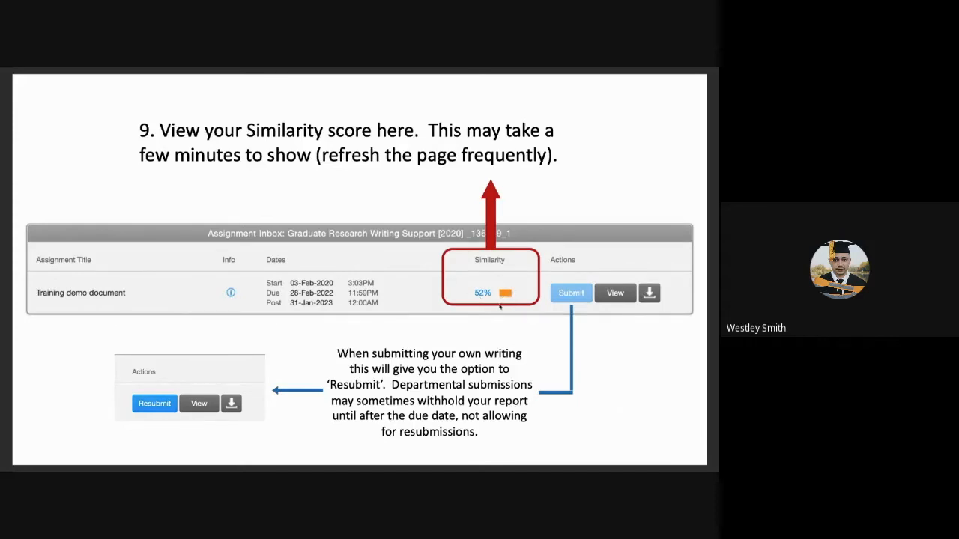
pyautogui.moveTo(187, 186)
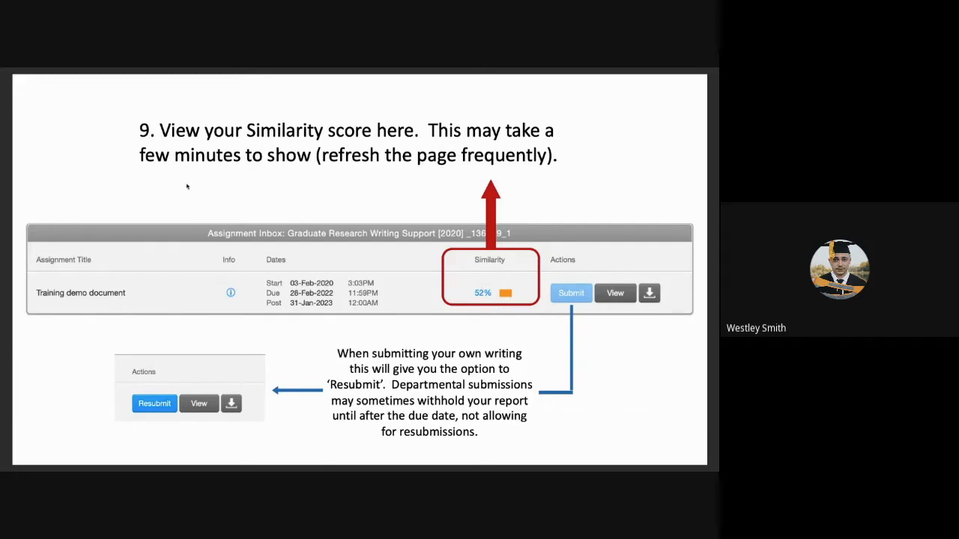
pyautogui.moveTo(477, 302)
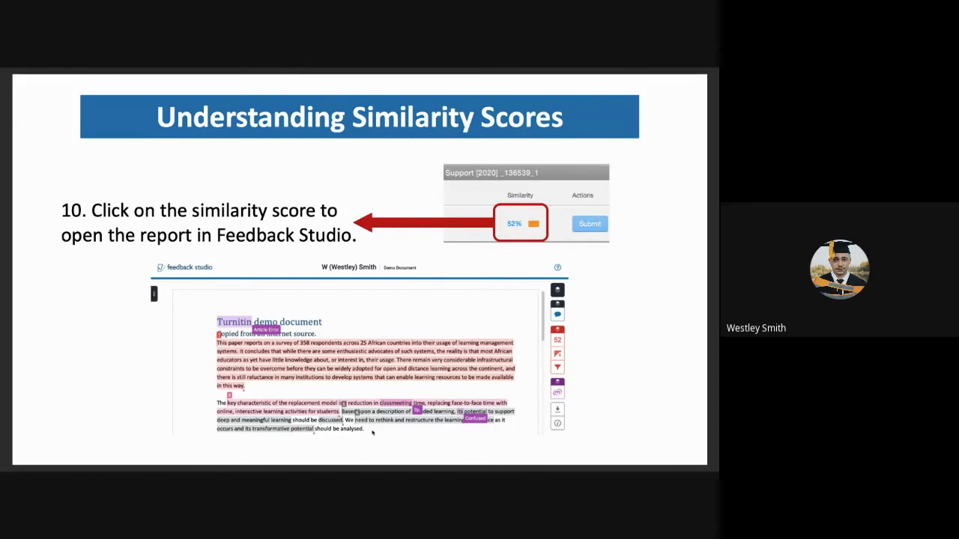
pyautogui.moveTo(512, 404)
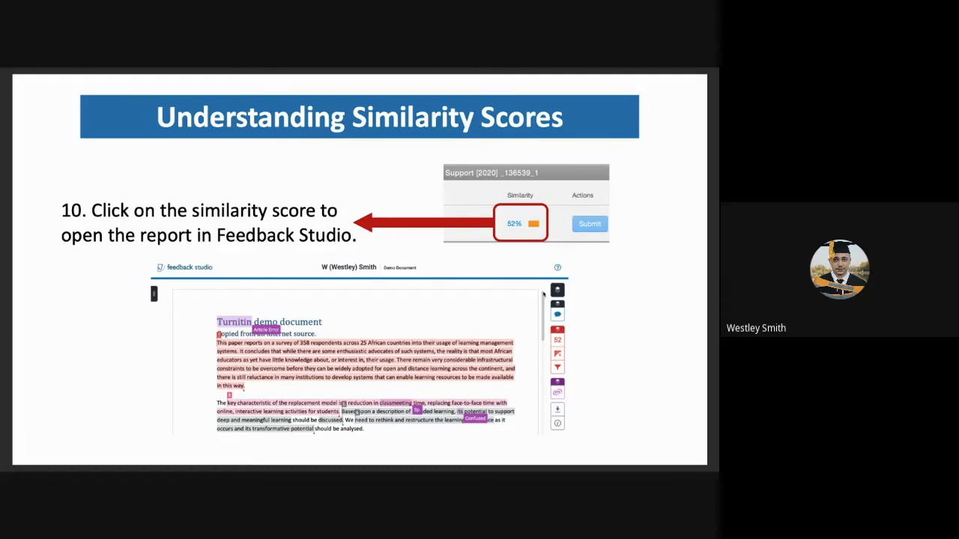
pyautogui.moveTo(367, 298)
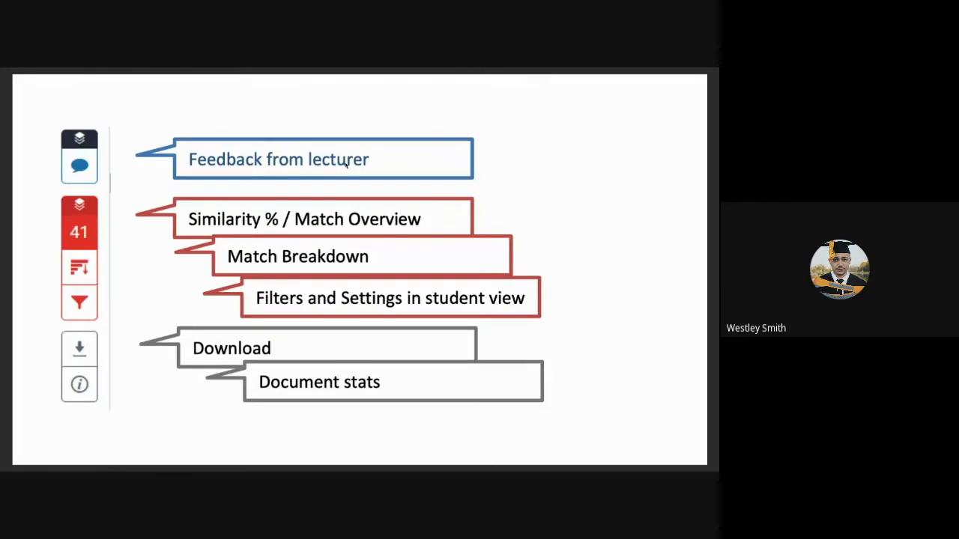
pyautogui.moveTo(83, 327)
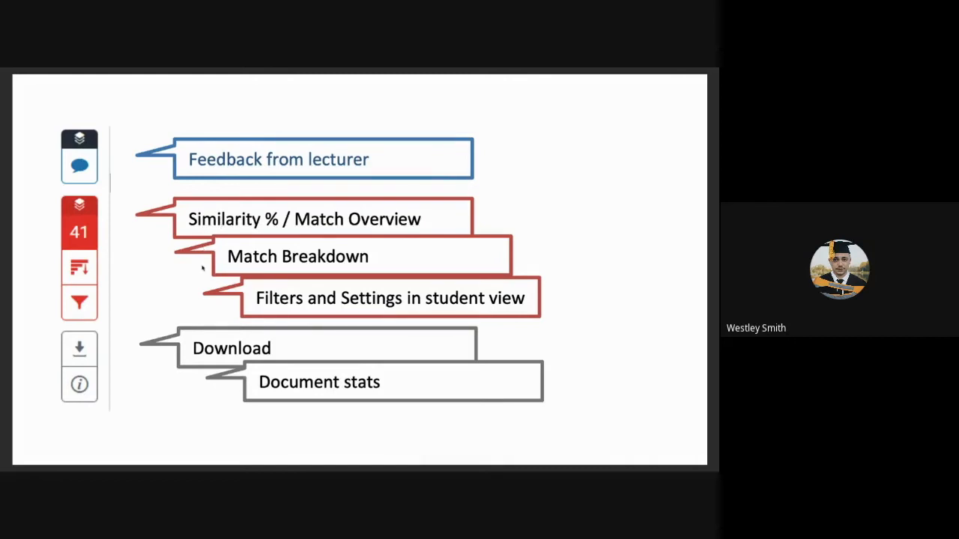
pyautogui.moveTo(313, 301)
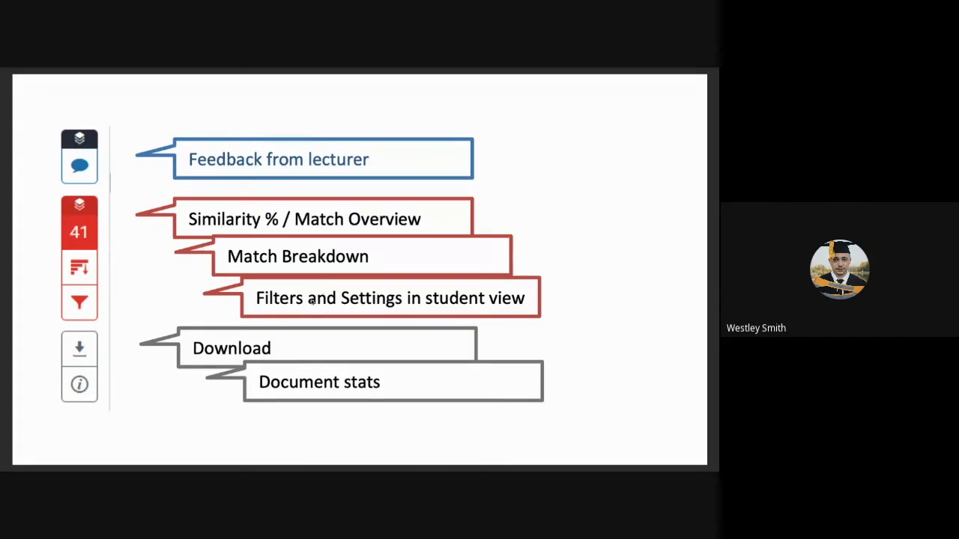
pyautogui.moveTo(427, 309)
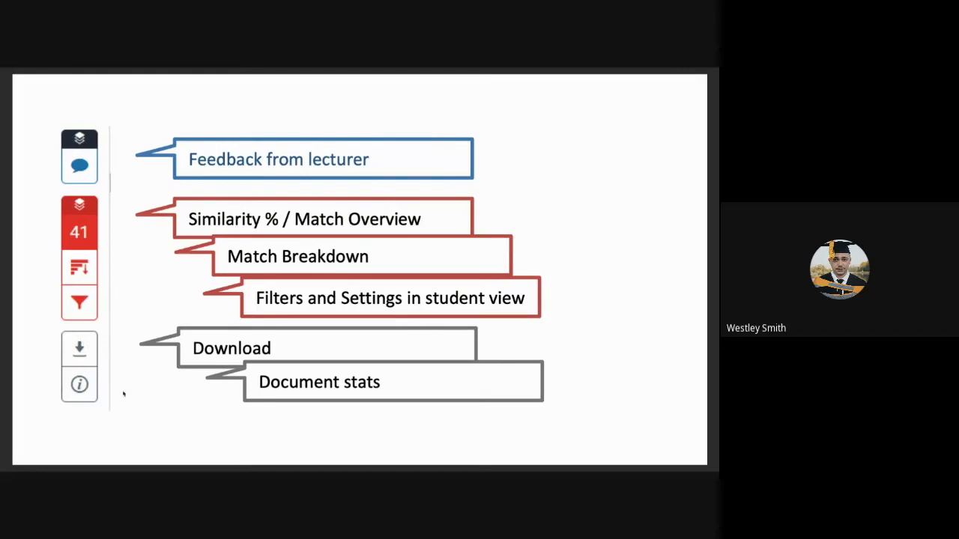
pyautogui.moveTo(96, 373)
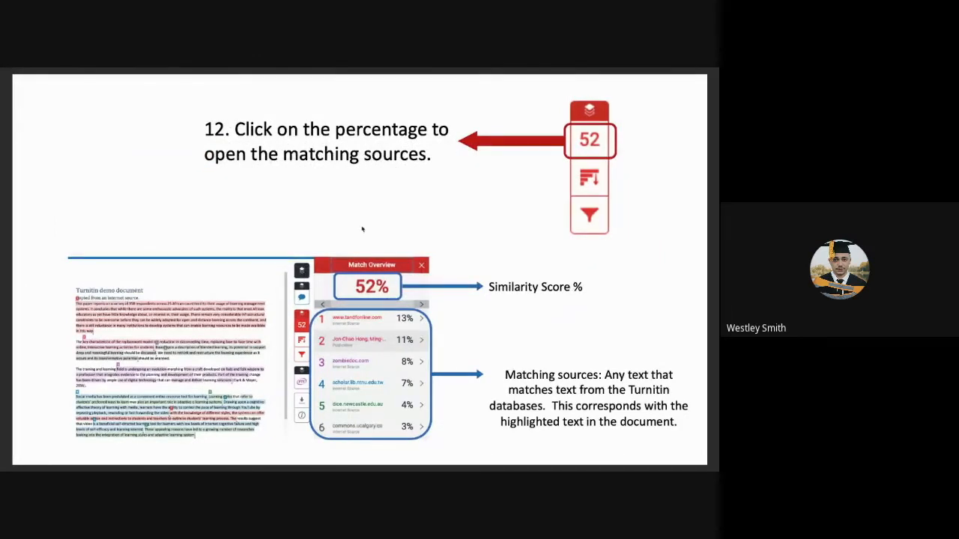
pyautogui.moveTo(594, 149)
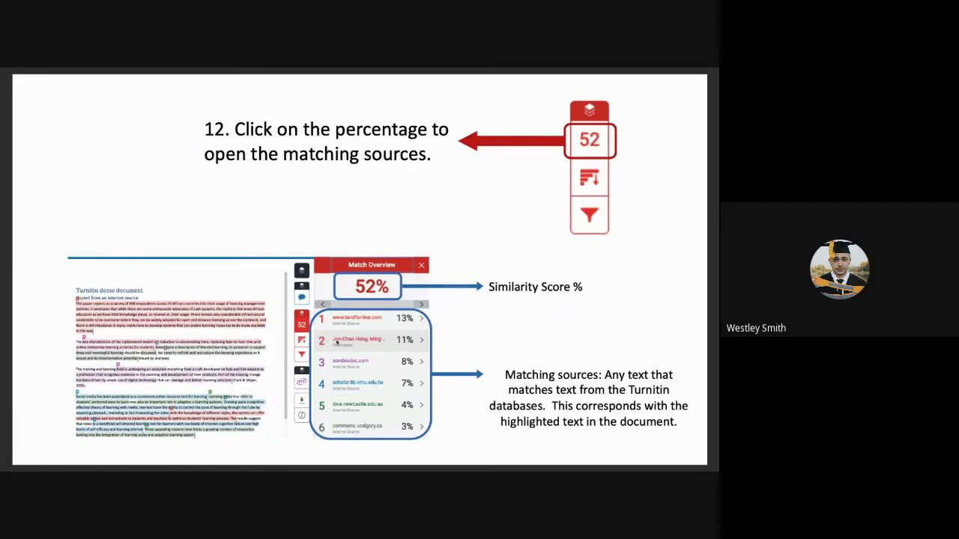
pyautogui.moveTo(420, 344)
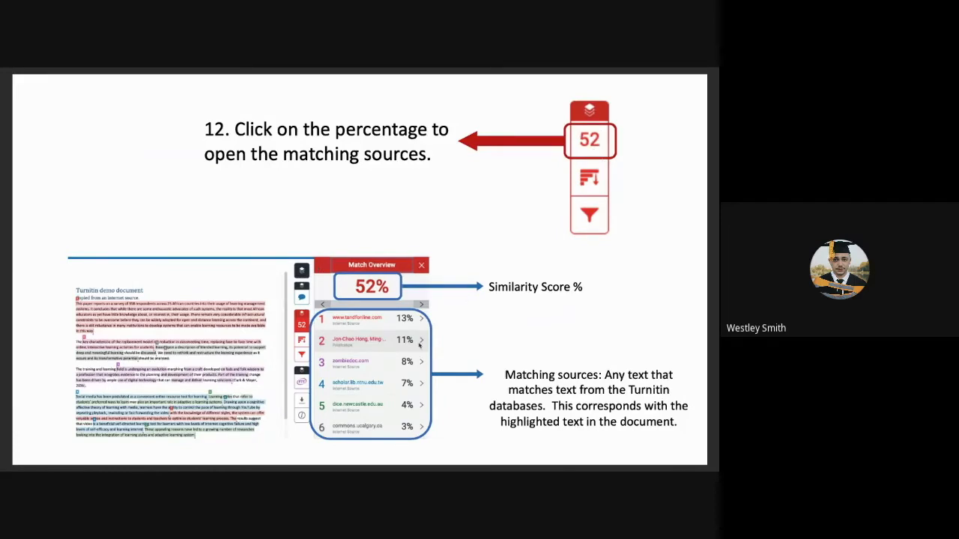
pyautogui.moveTo(468, 407)
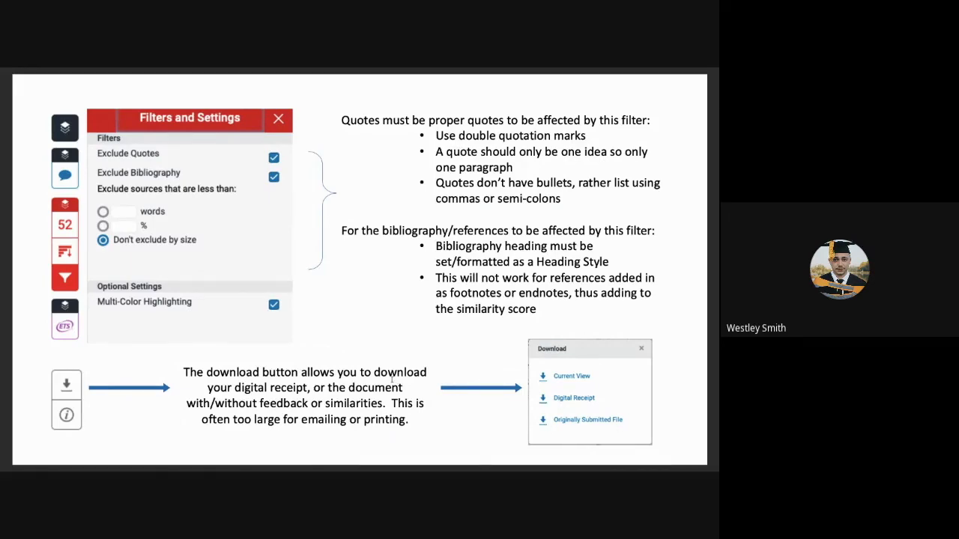
# Move the shared slideshow to the Submitting Your Own Writing slide
pyautogui.press('right')
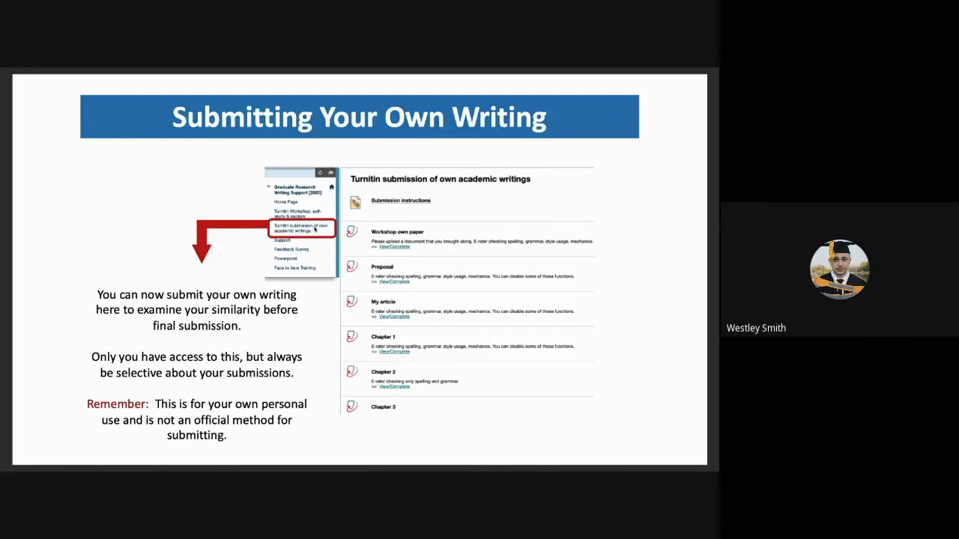
pyautogui.moveTo(420, 239)
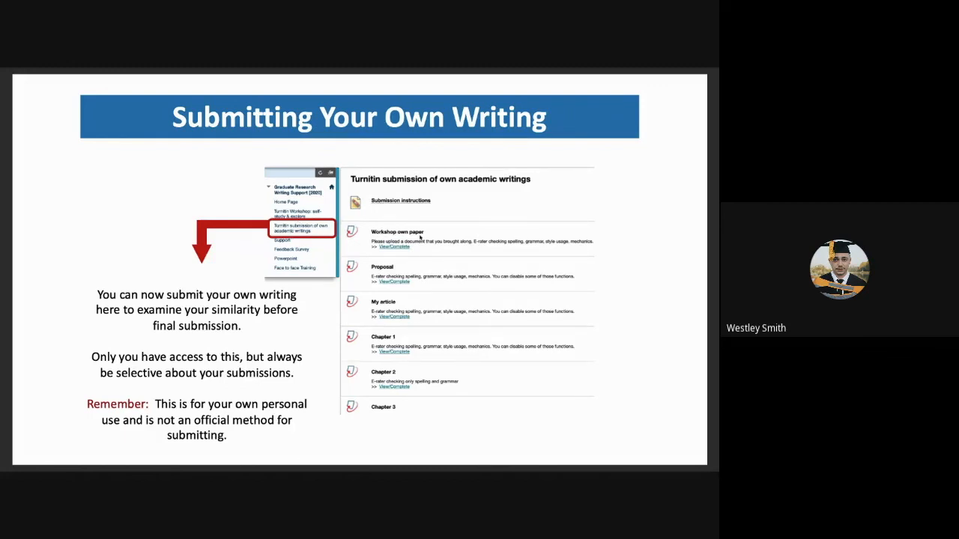
pyautogui.moveTo(390, 222)
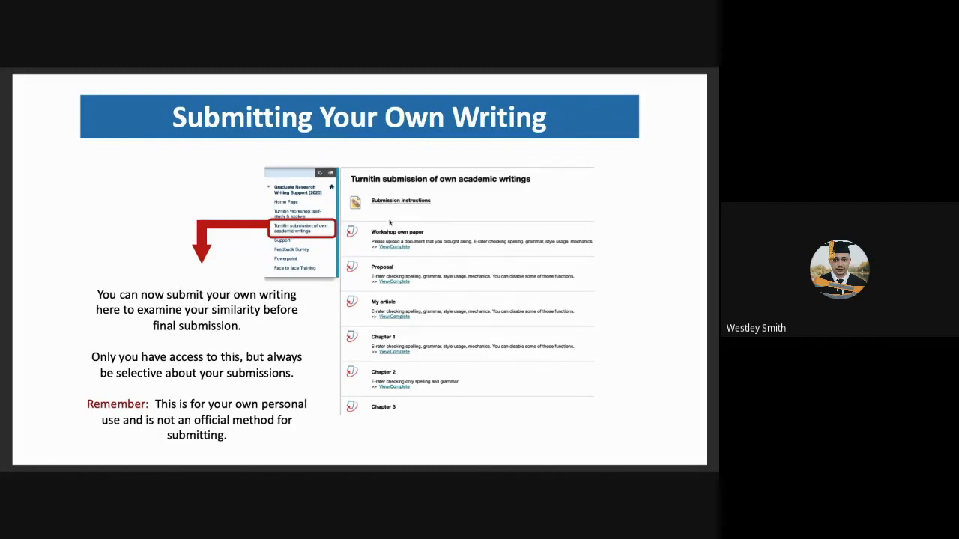